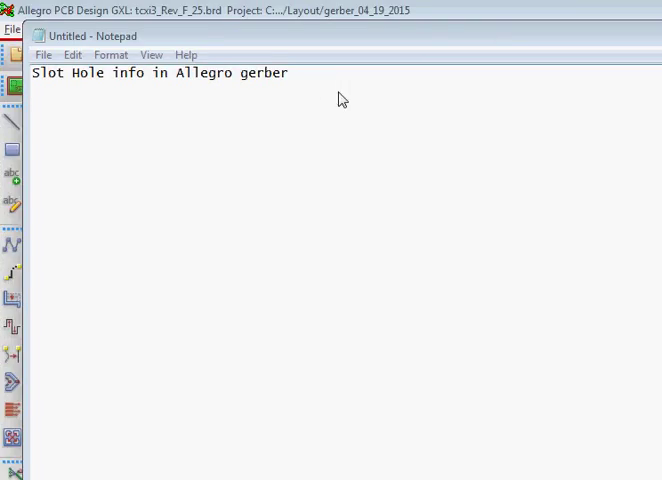
pyautogui.moveTo(204, 52)
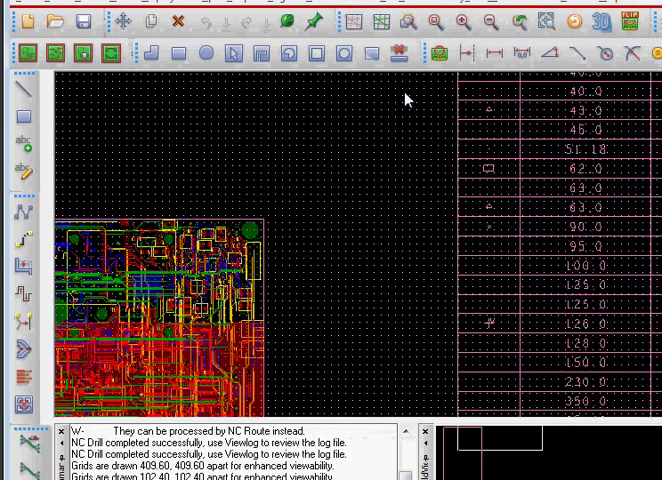
# Zoom in until the row of oval slotted pads fills the canvas
pyautogui.click(436, 22)
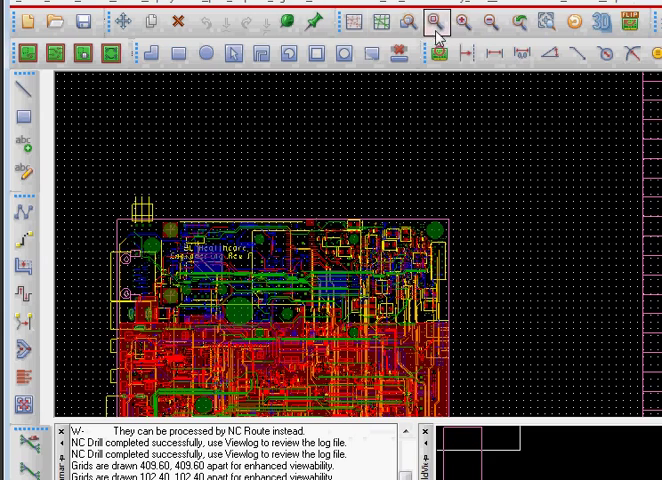
pyautogui.click(460, 20)
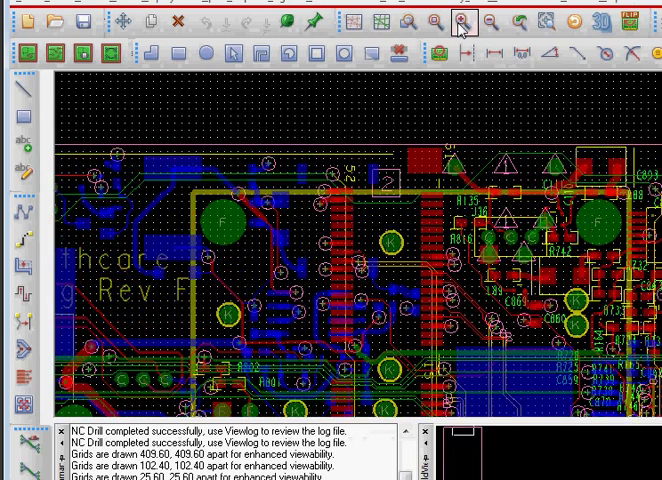
pyautogui.click(464, 22)
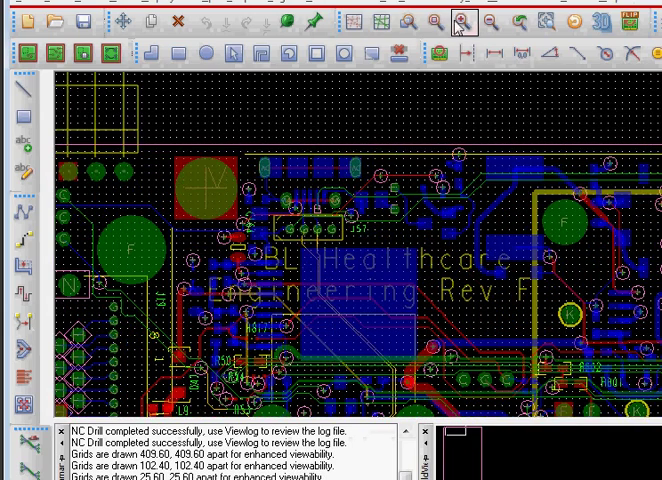
pyautogui.click(464, 22)
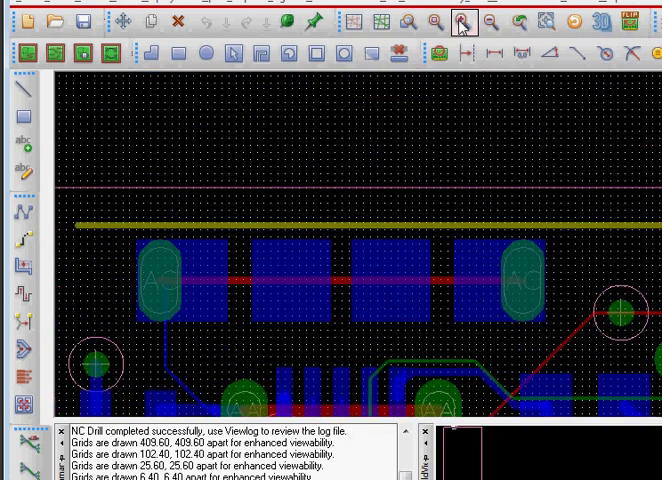
pyautogui.click(464, 22)
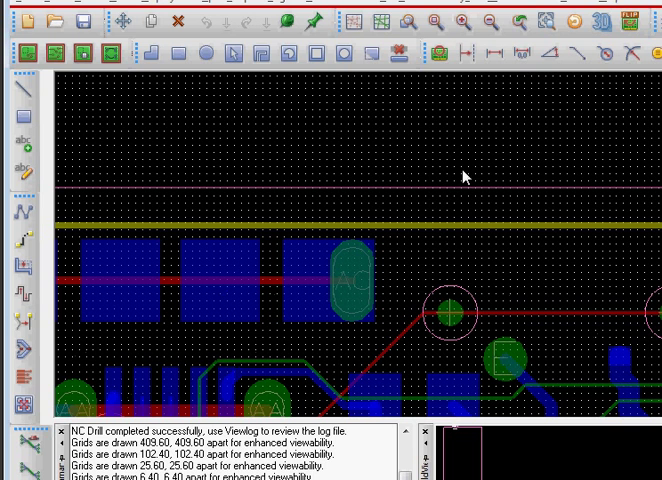
pyautogui.moveTo(540, 120)
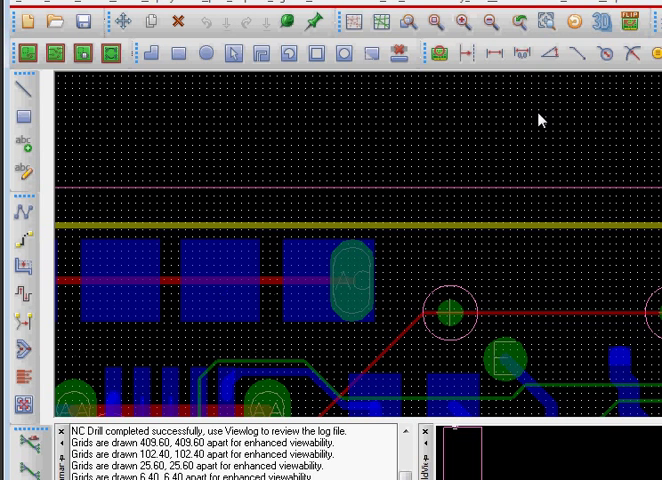
pyautogui.click(590, 8)
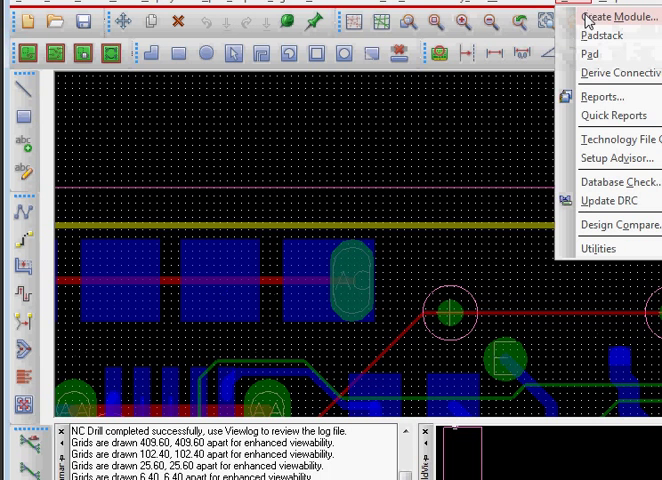
# In Reports, choose Slot Hole Report with output file 'Slot Hole' and Write Report ticked, then close it
pyautogui.click(604, 96)
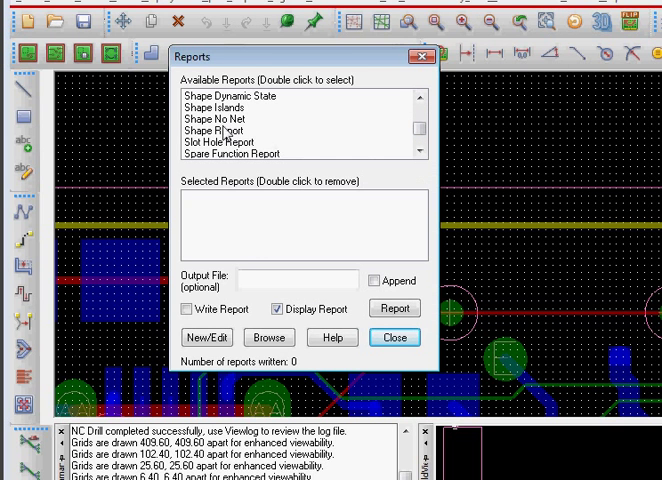
pyautogui.doubleClick(218, 142)
pyautogui.write('S')
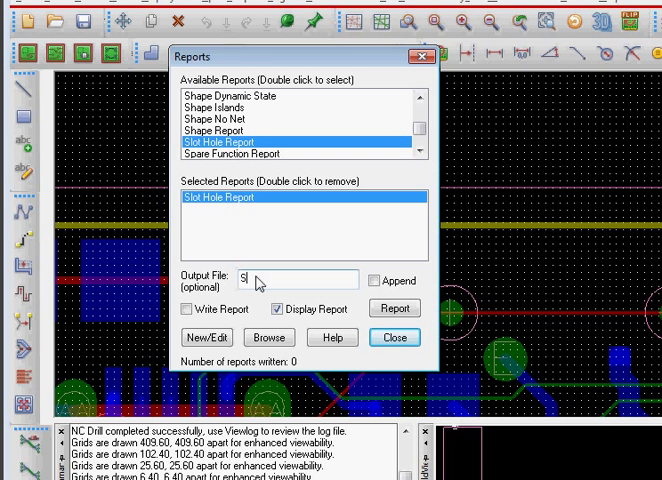
pyautogui.write('lot Hole')
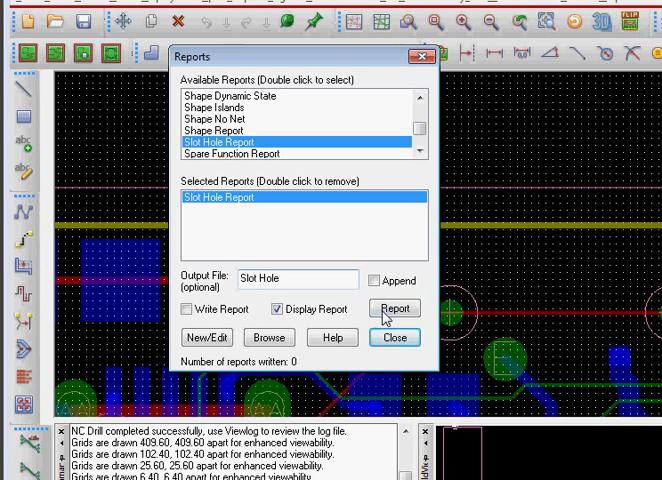
pyautogui.click(188, 308)
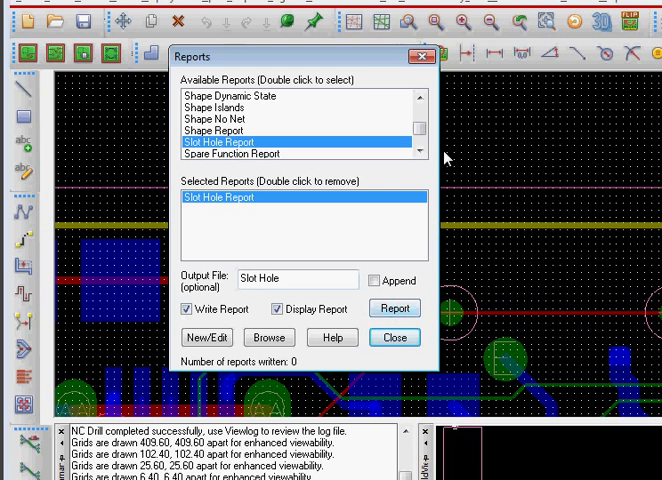
pyautogui.moveTo(420, 56)
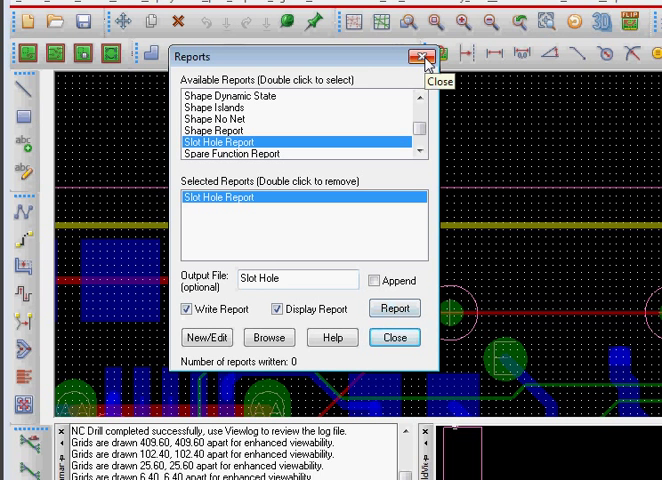
pyautogui.moveTo(424, 62)
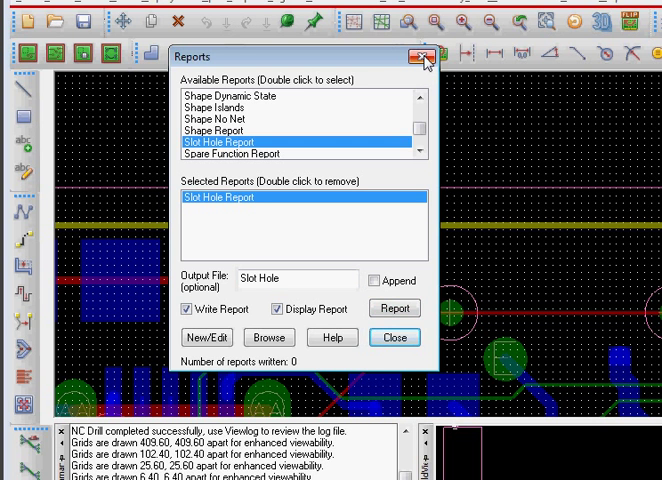
pyautogui.click(416, 56)
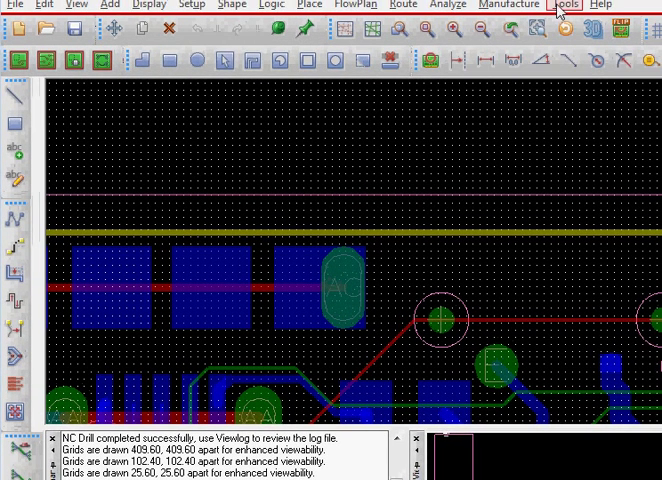
# Bring up the NC Route dialog via Manufacture > NC, with the .rou file name filled in
pyautogui.click(564, 4)
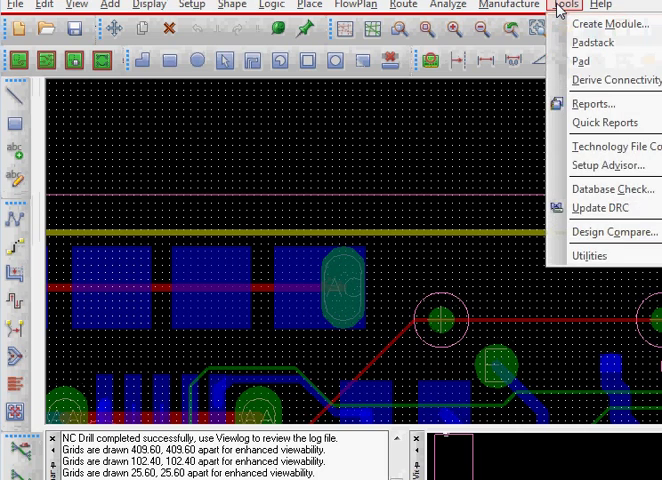
pyautogui.click(508, 4)
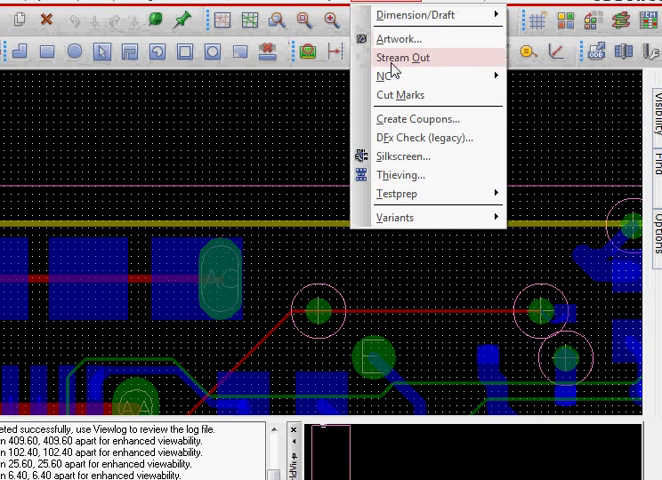
pyautogui.moveTo(400, 76)
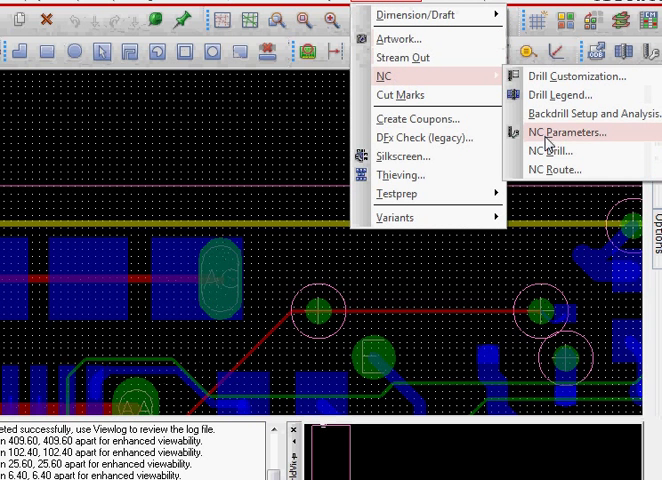
pyautogui.click(564, 132)
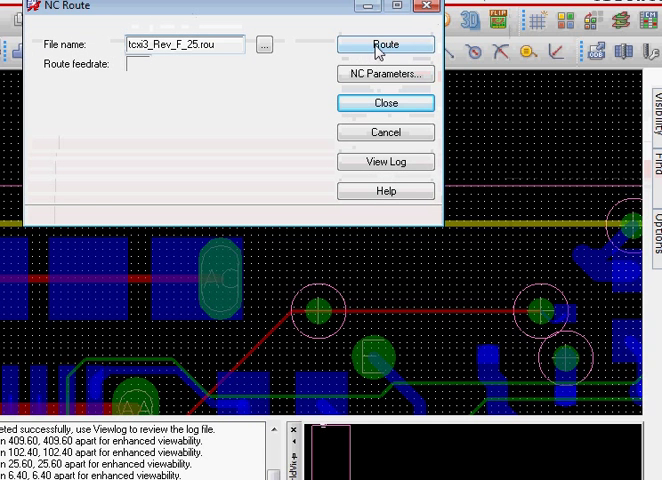
# Run Route so the NC Route file is generated and reports 'NCRoute complete.'
pyautogui.click(384, 44)
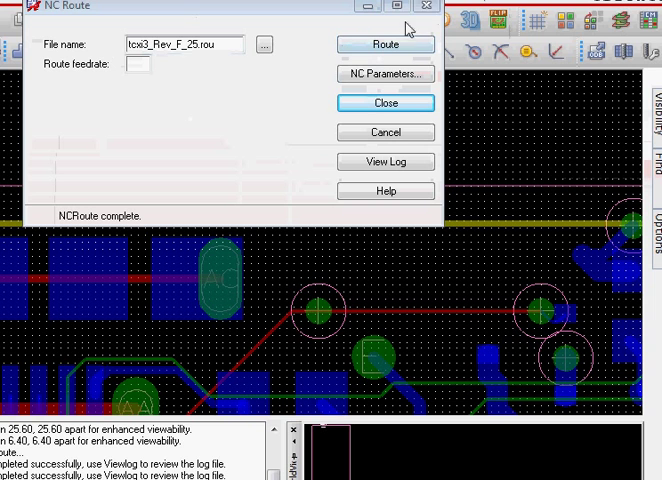
pyautogui.moveTo(428, 8)
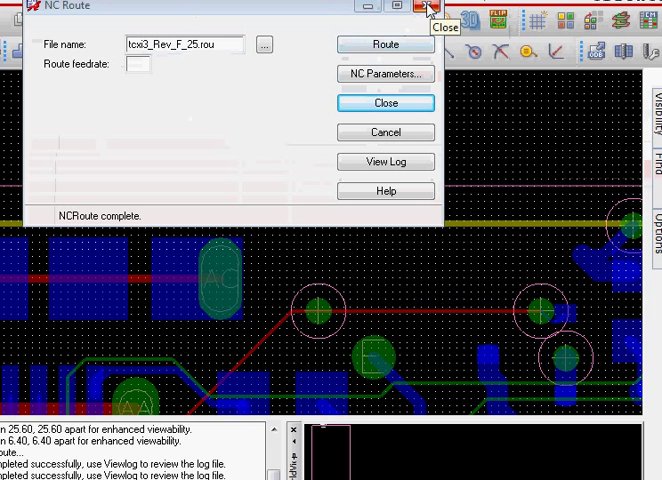